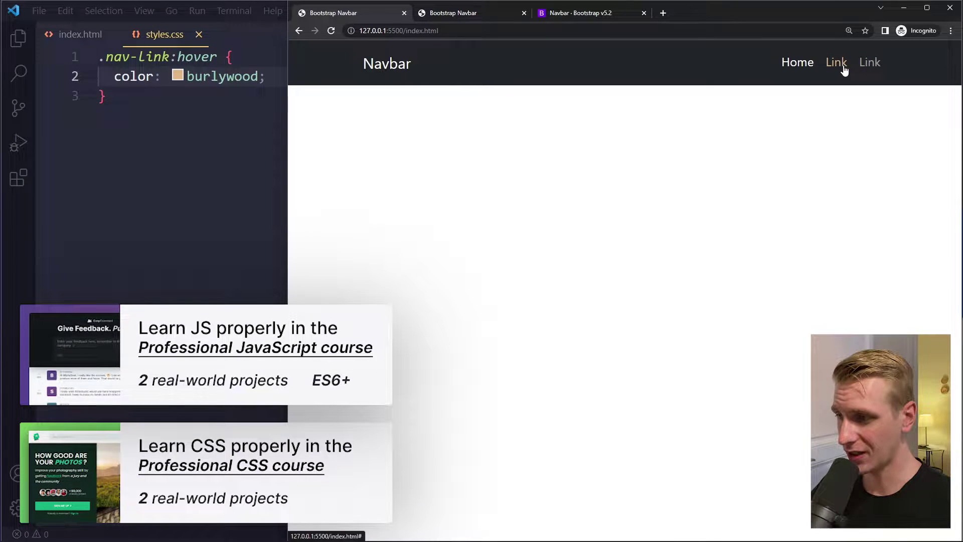
pyautogui.moveTo(870, 62)
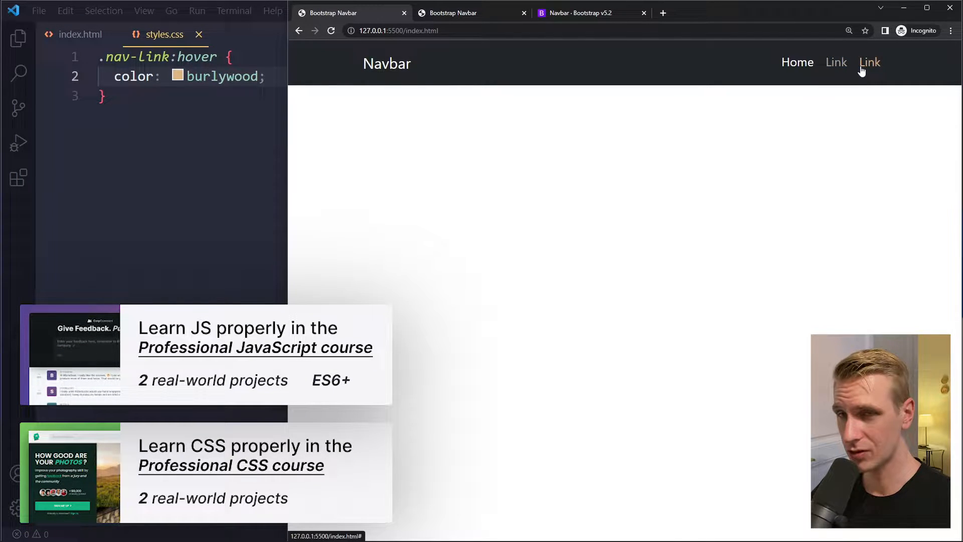
# Step: Open index.html, then switch the browser to the Bootstrap navbar documentation
pyautogui.click(79, 35)
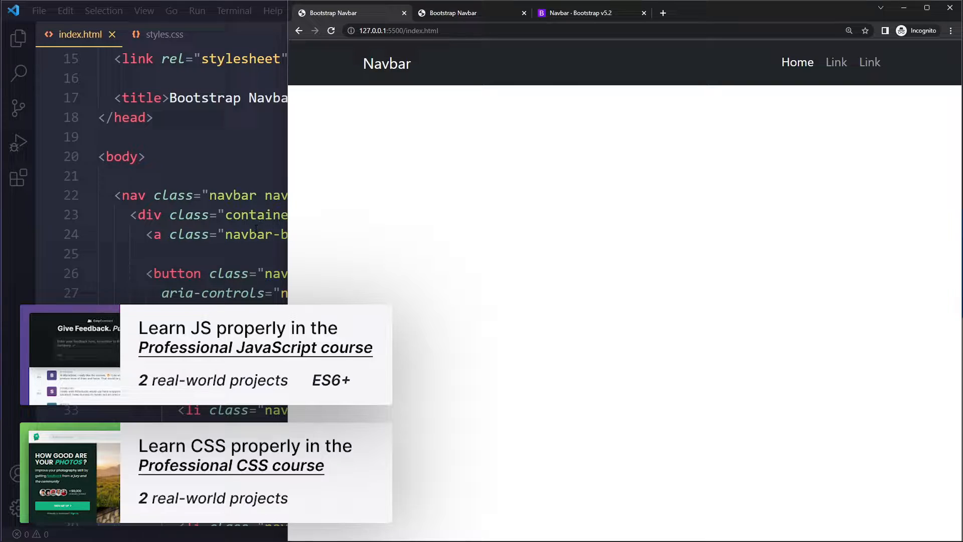
pyautogui.click(590, 12)
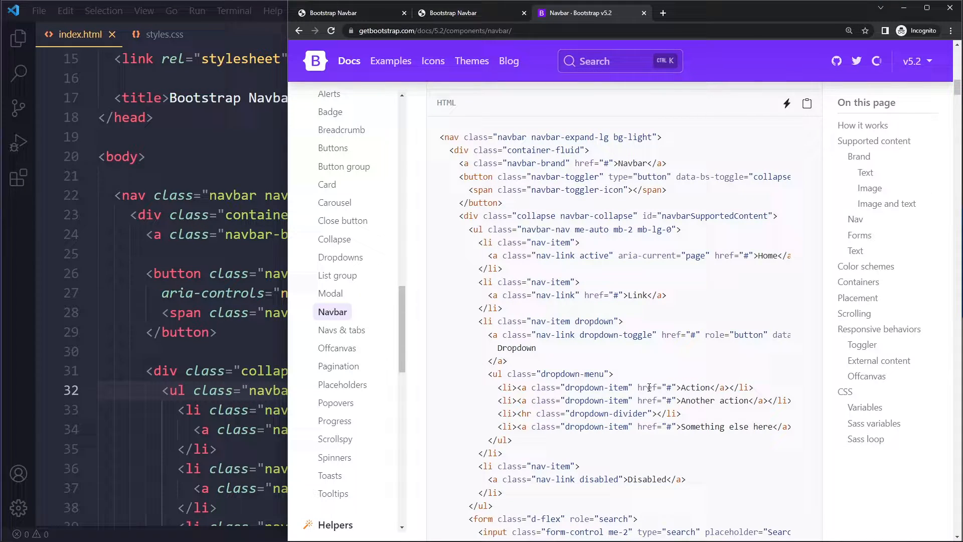
# Step: Scroll through Bootstrap's navbar example code, then return to the VS Code window
pyautogui.scroll(3)
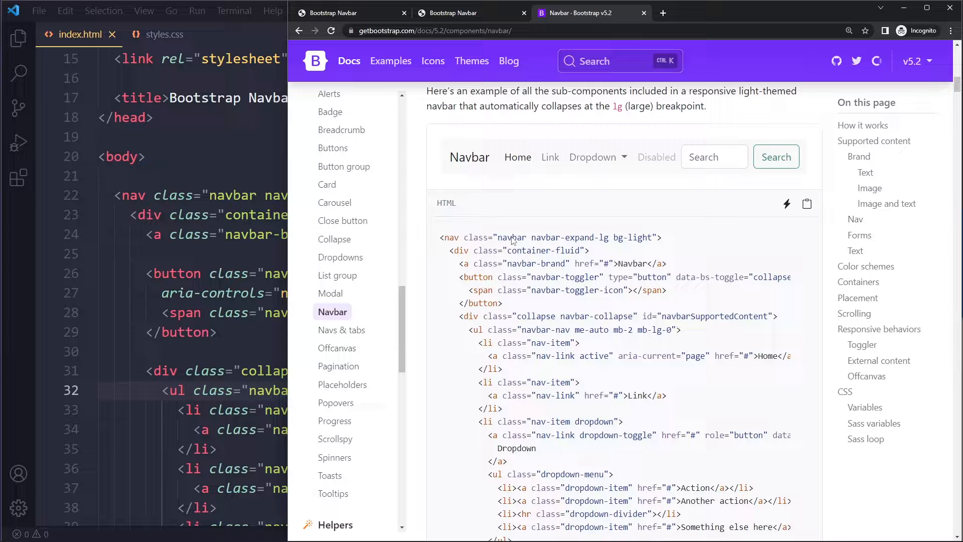
pyautogui.scroll(-3)
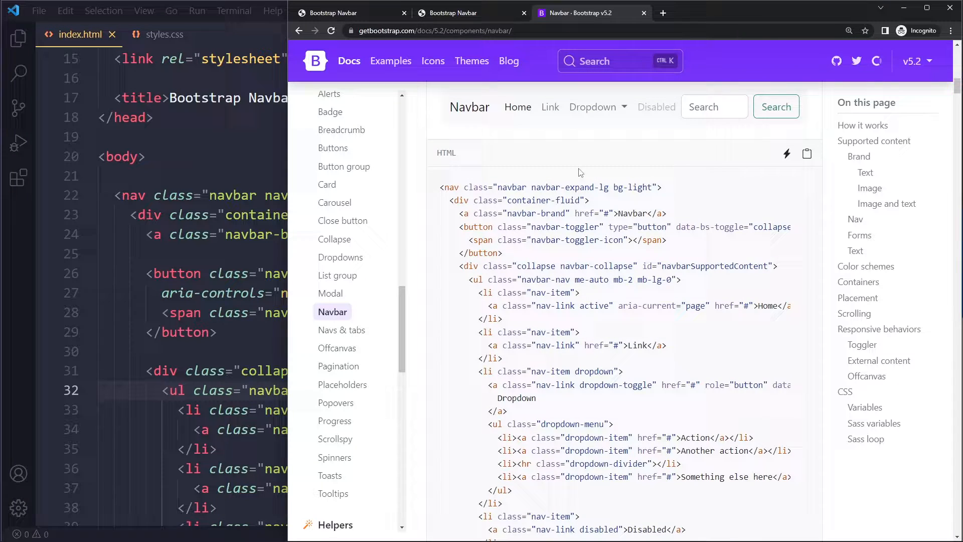
pyautogui.scroll(3)
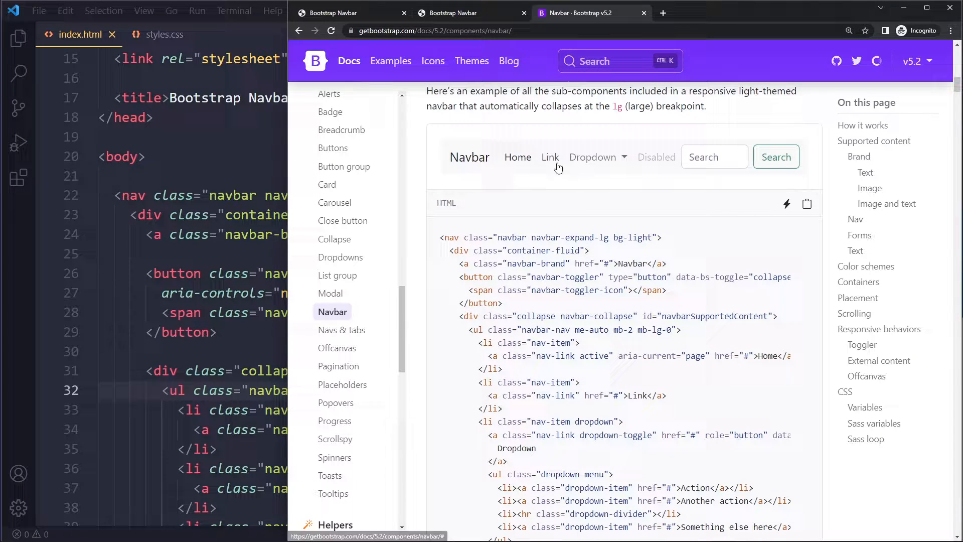
pyautogui.click(350, 13)
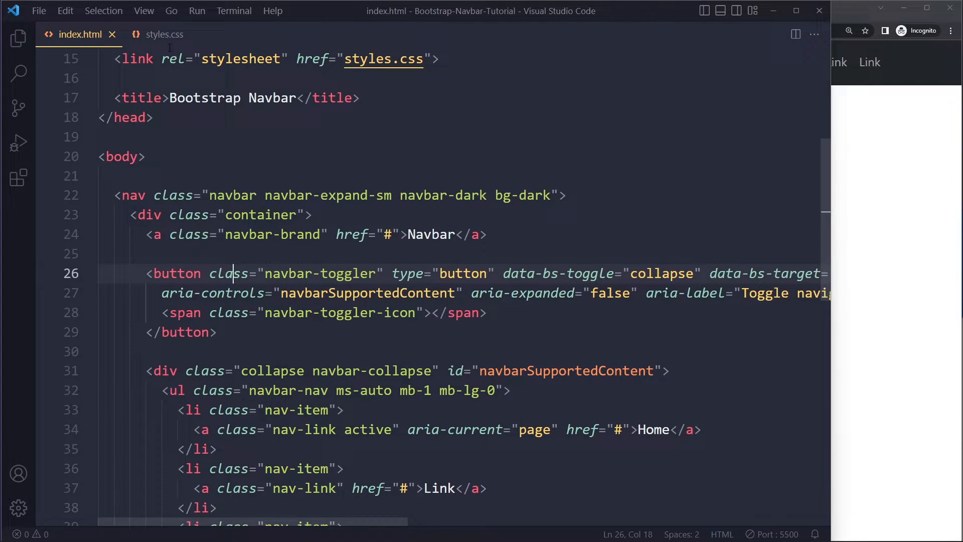
# Step: In styles.css, write .nav-link:hover { color: burlywood !important; } and save
pyautogui.scroll(-3)
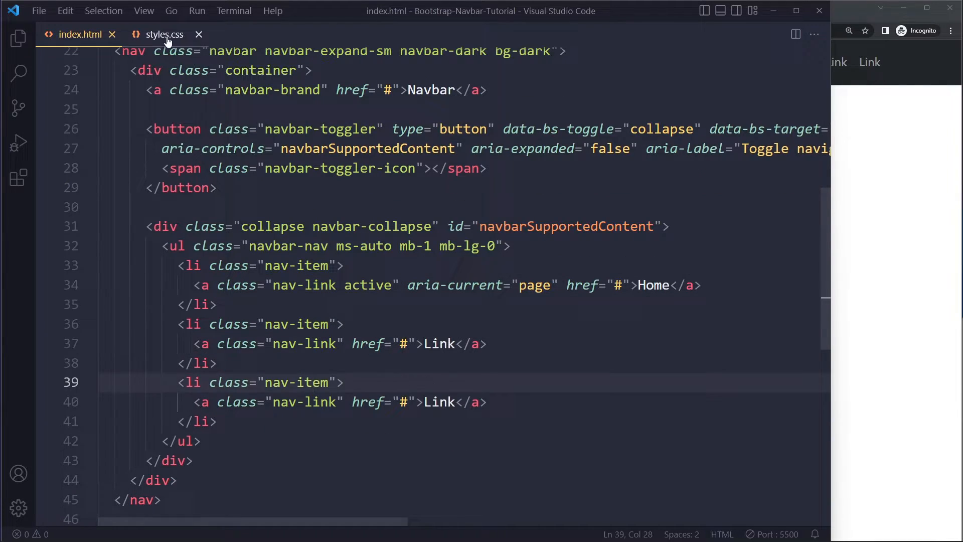
pyautogui.click(163, 33)
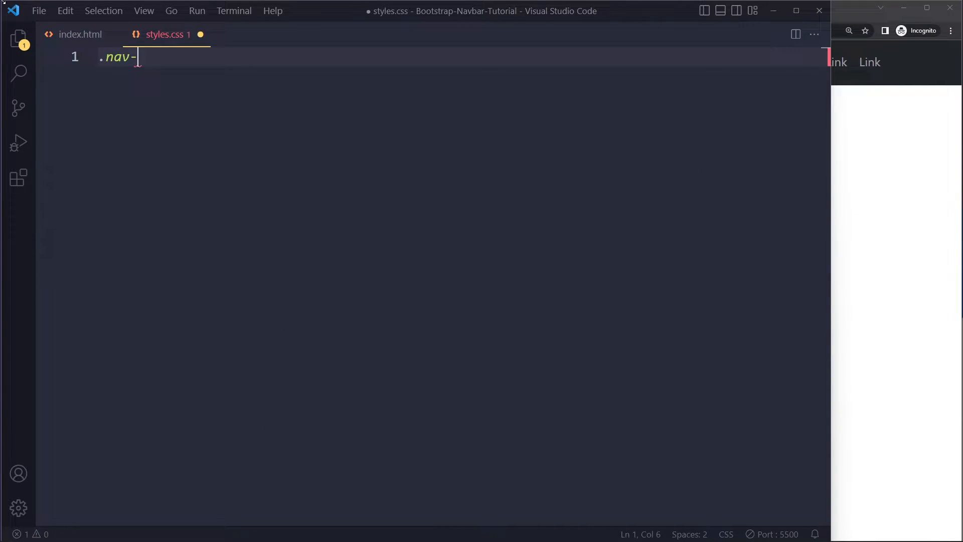
pyautogui.write('Link:hover {')
pyautogui.write('color:')
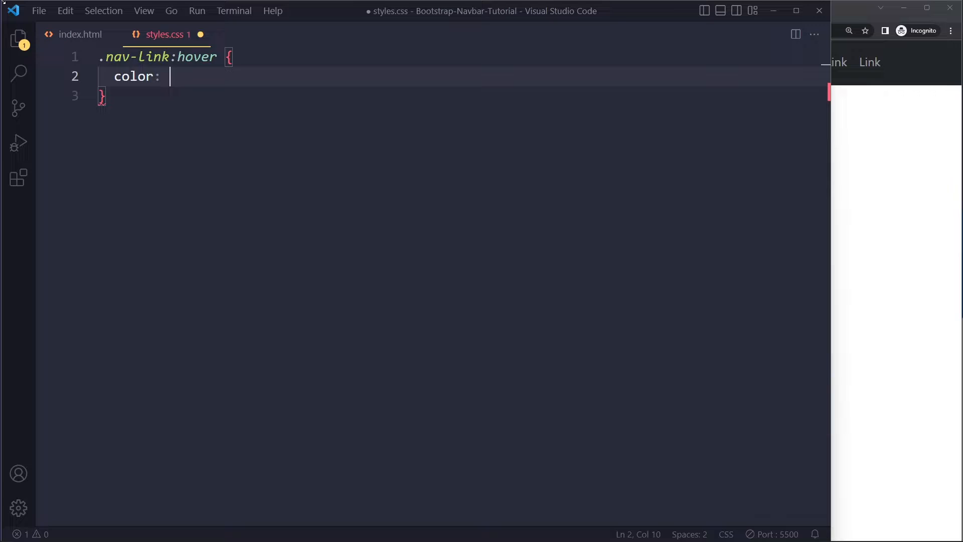
pyautogui.write('b')
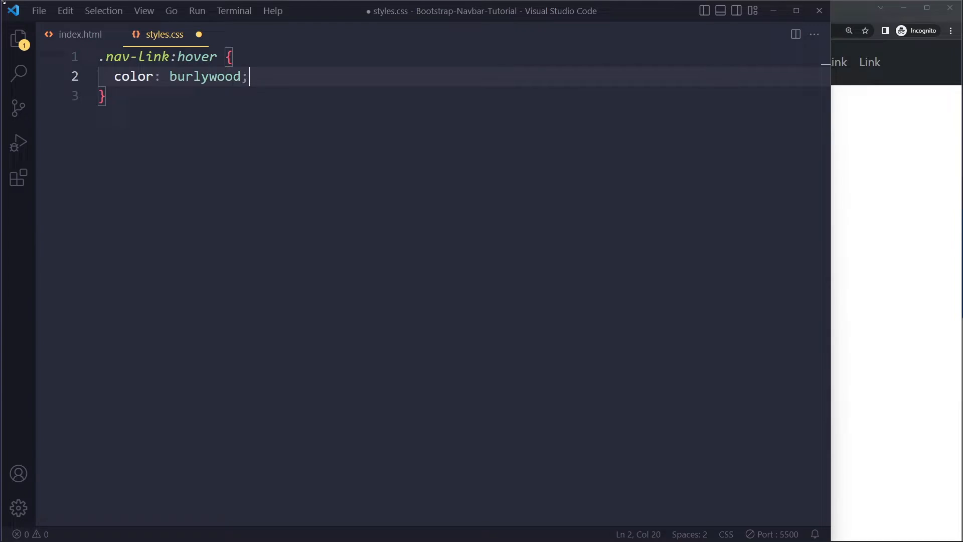
pyautogui.press('ctrl+s')
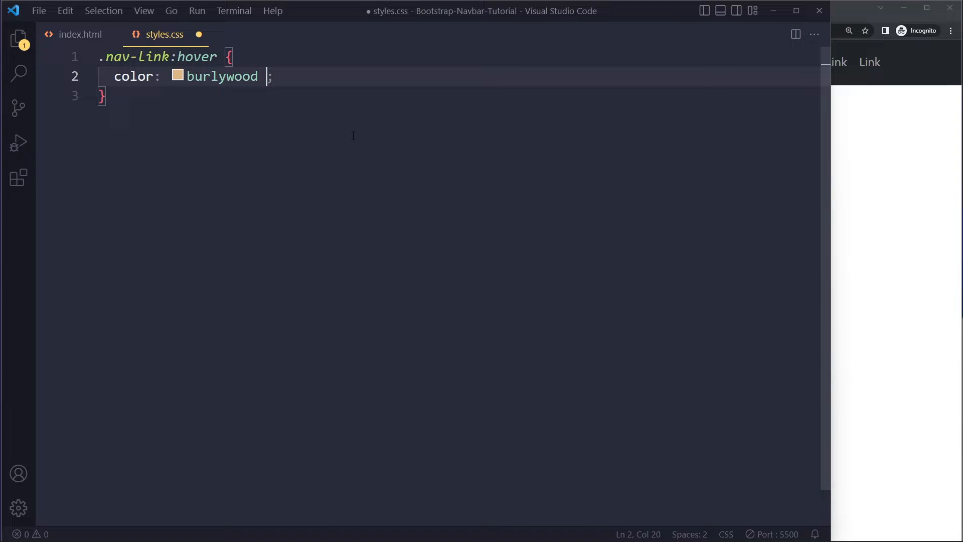
pyautogui.write('!important')
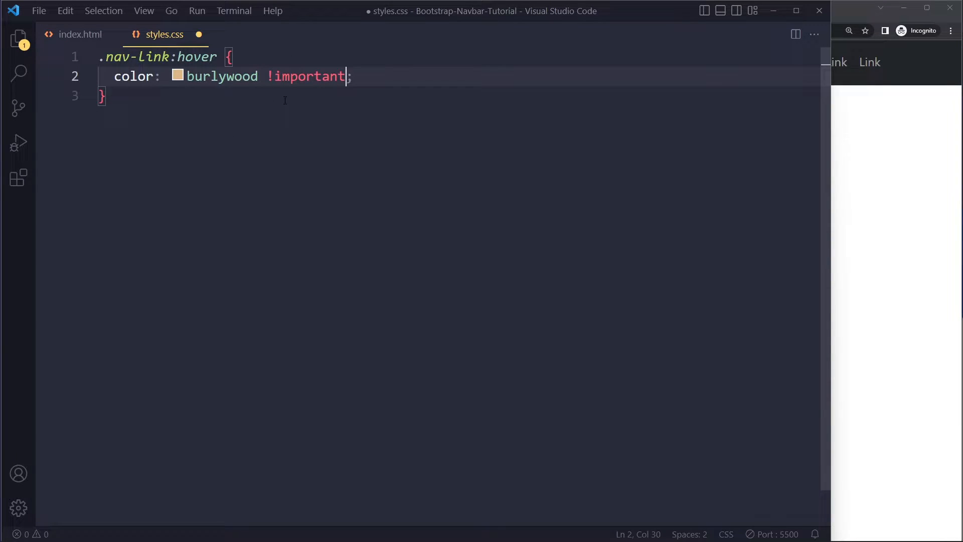
pyautogui.press('ctrl+s')
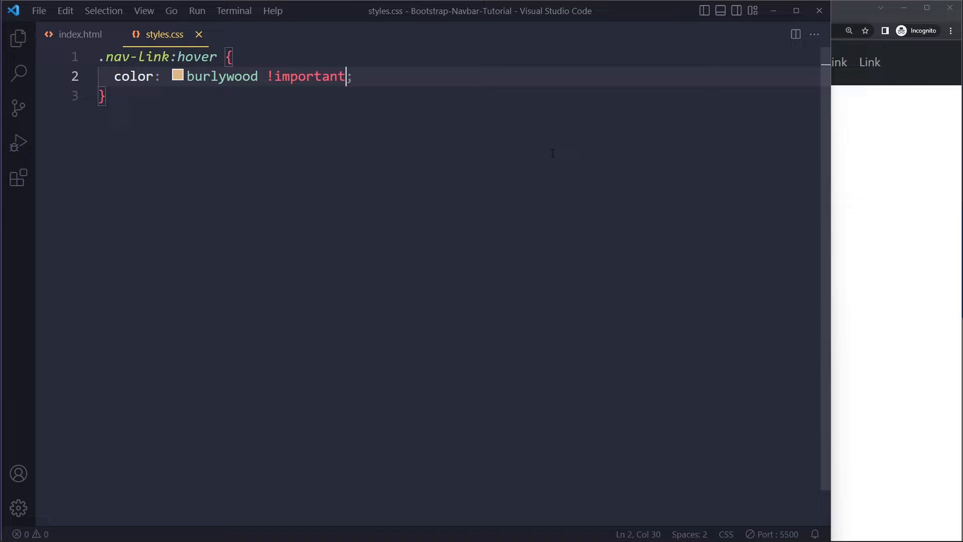
pyautogui.click(204, 76)
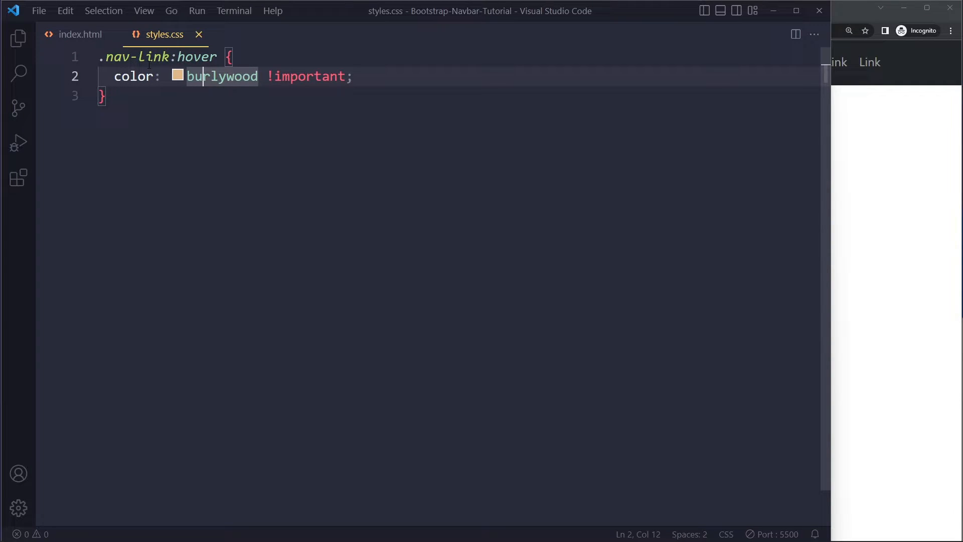
pyautogui.moveTo(874, 198)
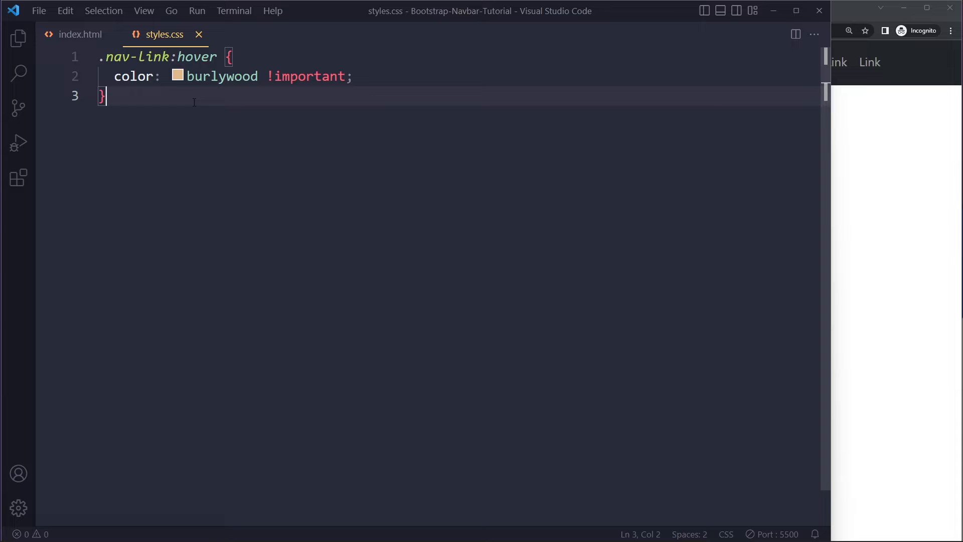
pyautogui.moveTo(258, 133)
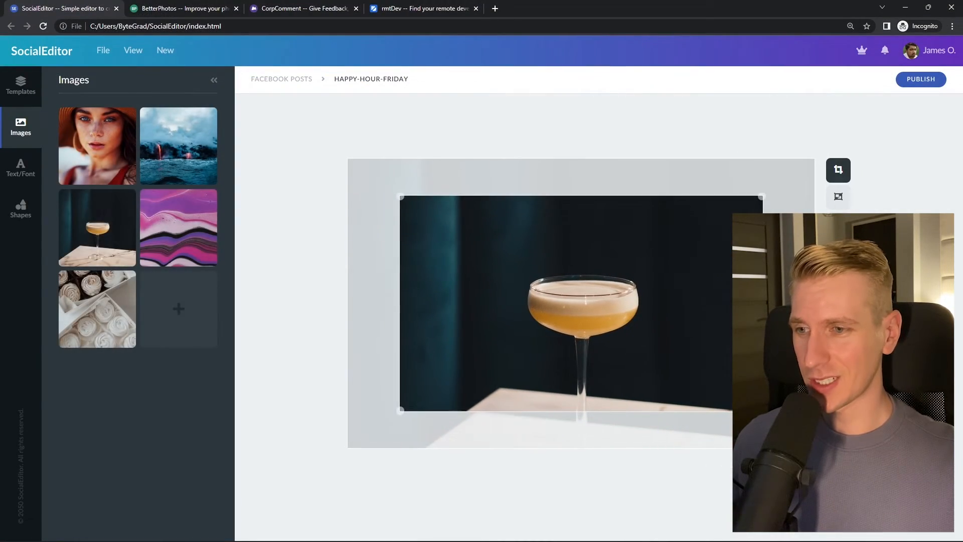
# Step: Search the rmtDev demo for 'react developer', open a job, then switch to CorpComment
pyautogui.click(181, 8)
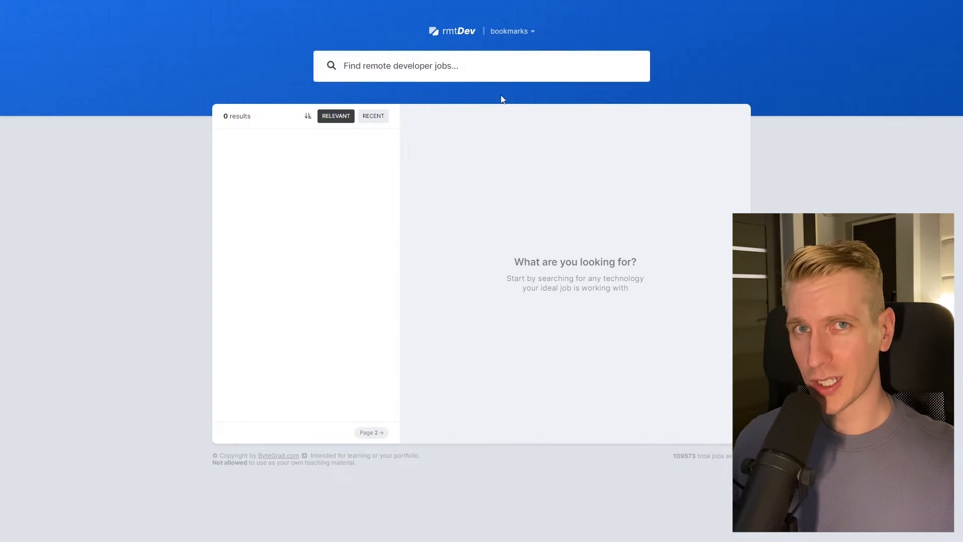
pyautogui.write('react developer')
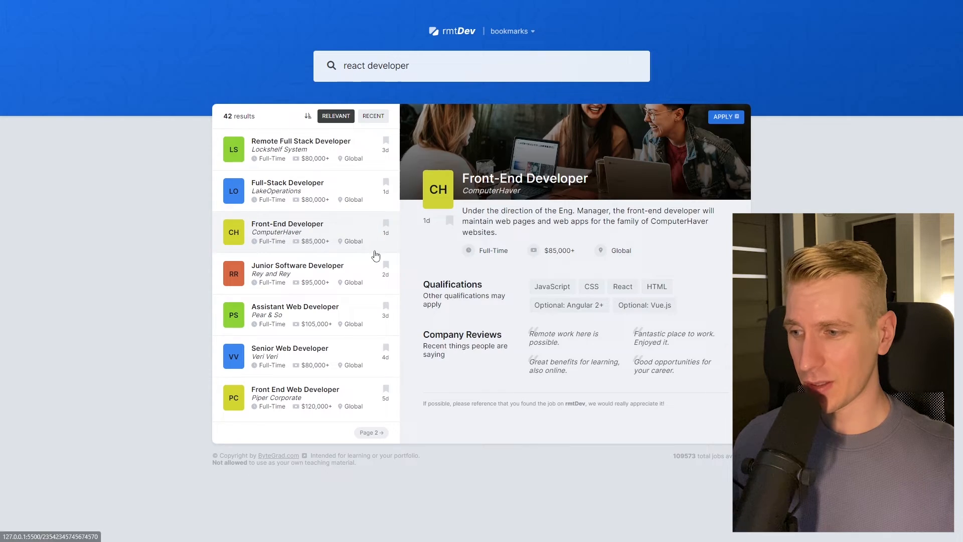
pyautogui.click(62, 8)
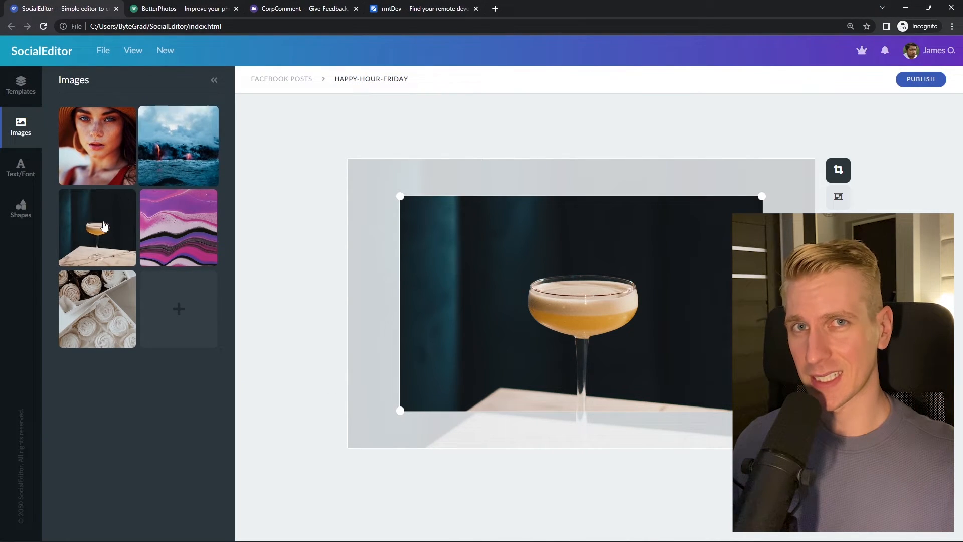
pyautogui.moveTo(887, 50)
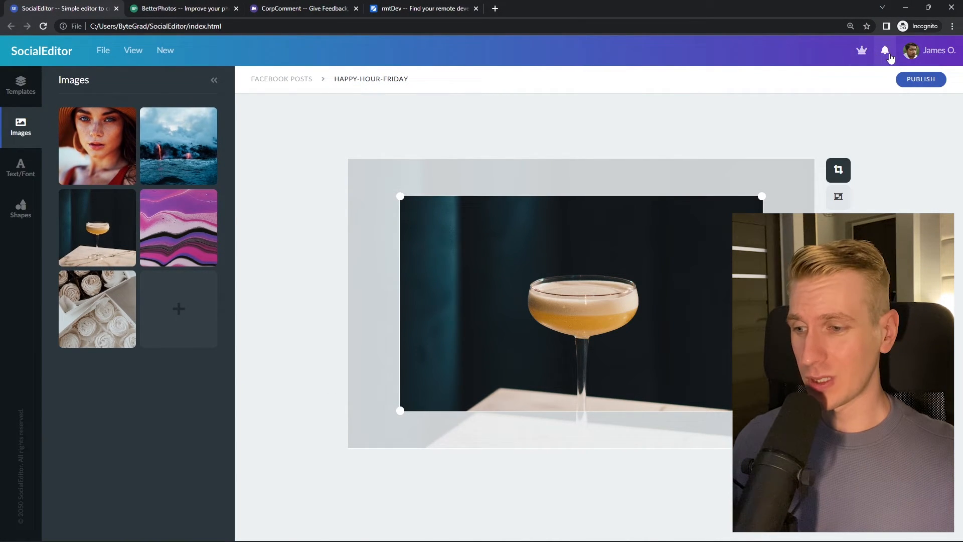
pyautogui.click(181, 8)
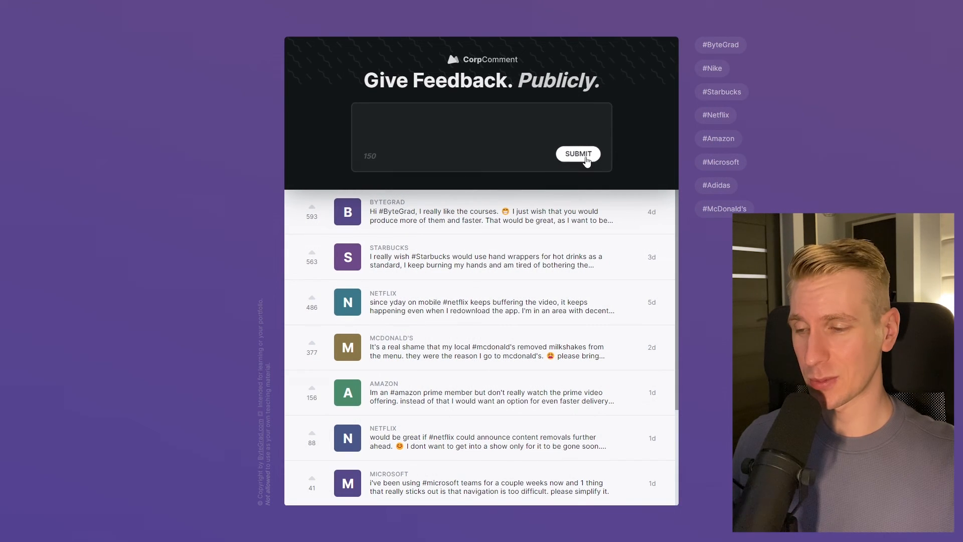
pyautogui.moveTo(714, 157)
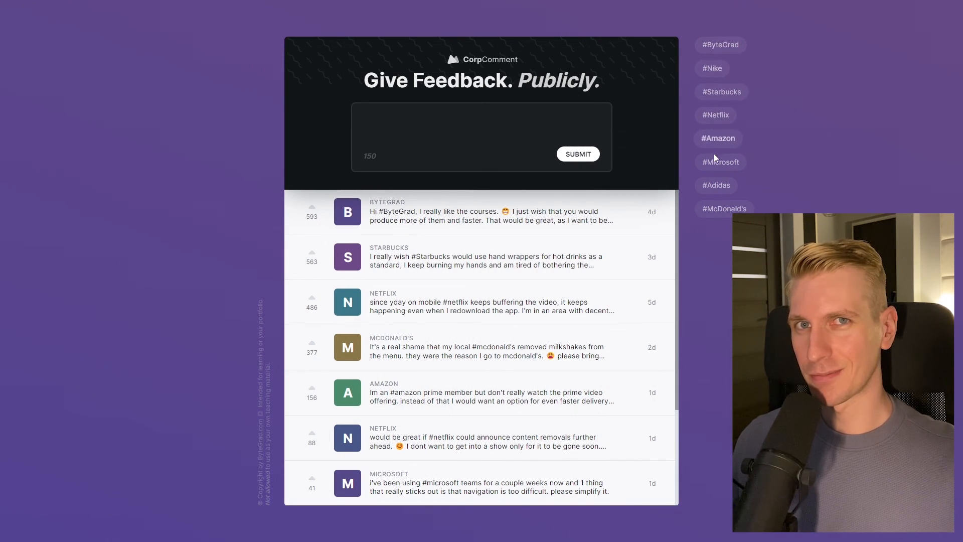